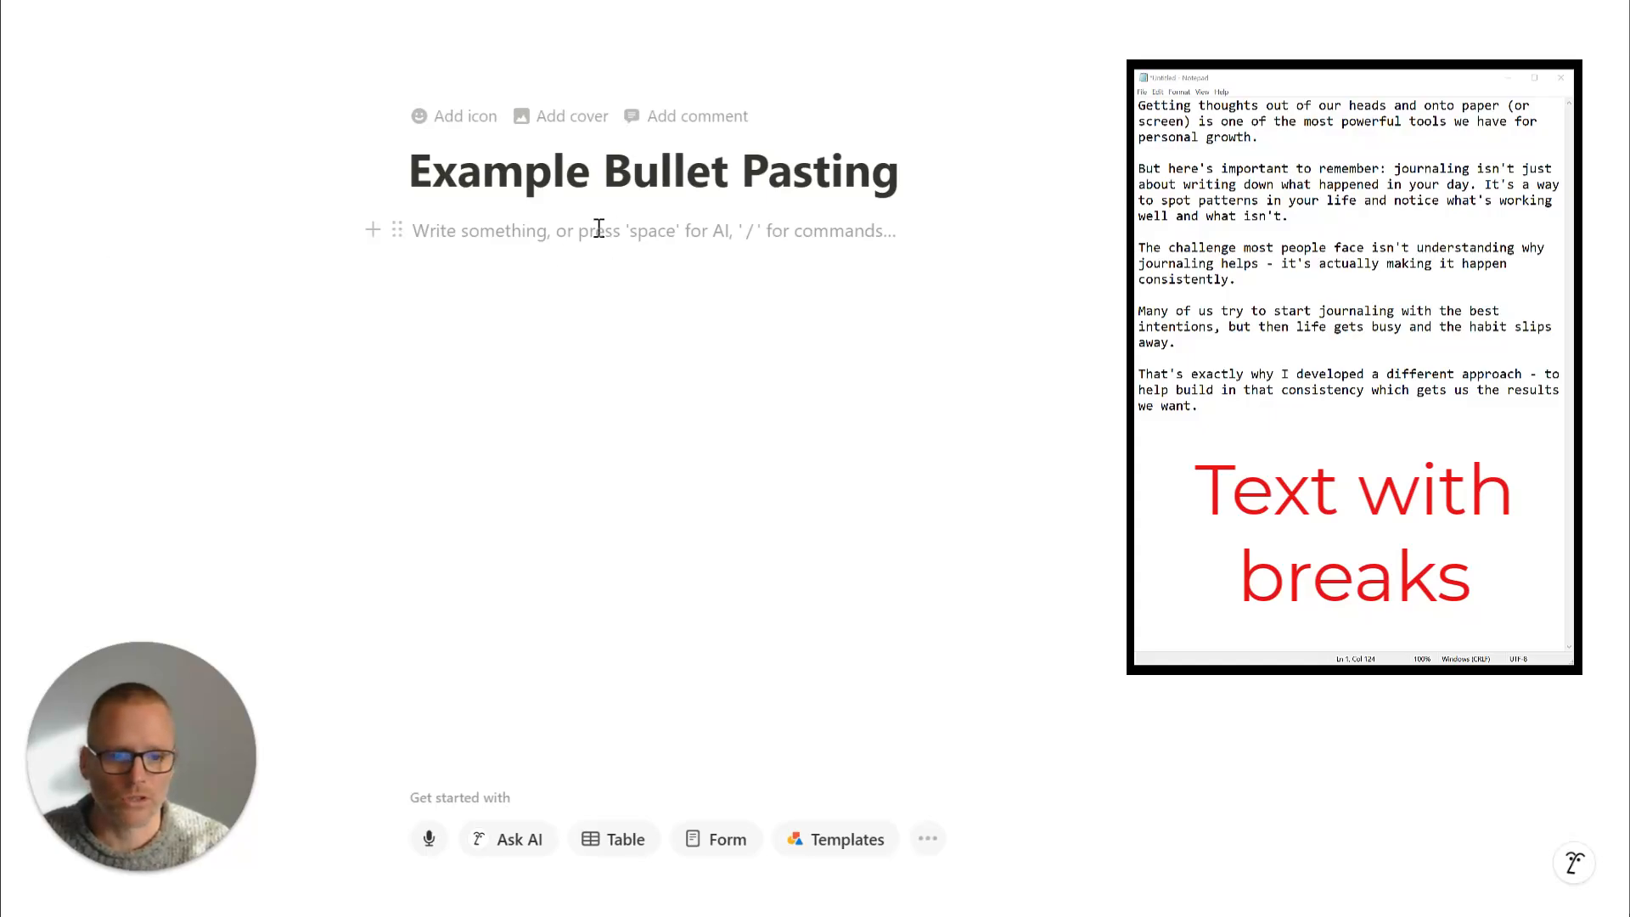
Start a bulleted list with /bul and paste the five journaling paragraphs as bullets
{"action": "type", "text": "/bul"}
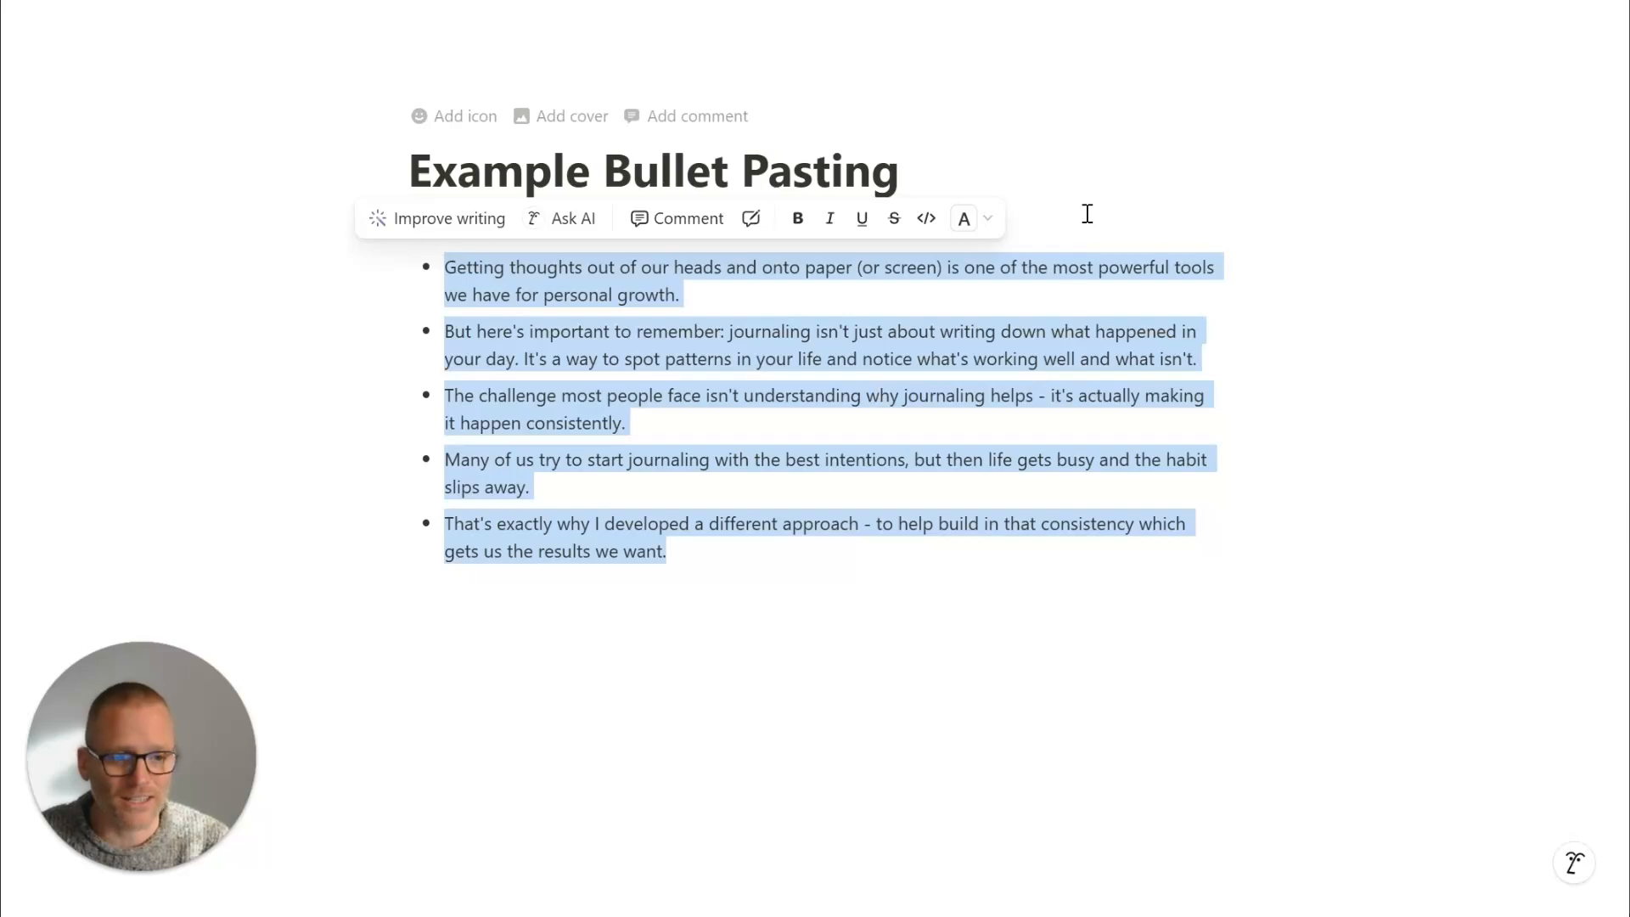
Select all five pasted bullet paragraphs and delete them, leaving one empty bullet
{"action": "left_click", "coordinate": [742, 550]}
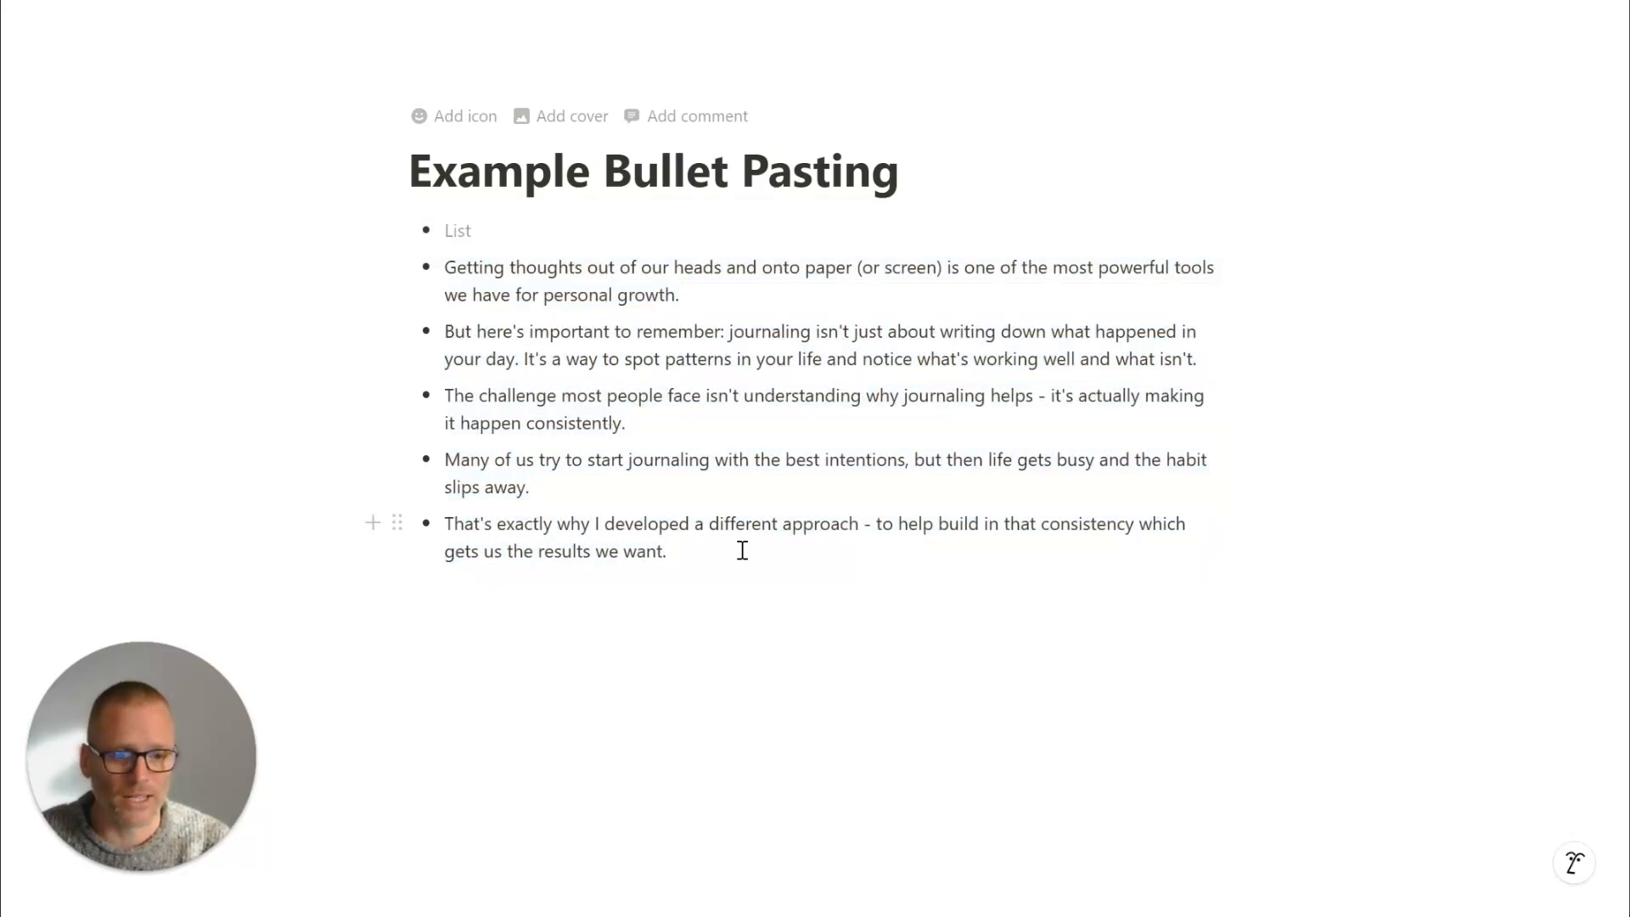
{"action": "left_click_drag", "start_coordinate": [443, 266], "coordinate": [665, 550]}
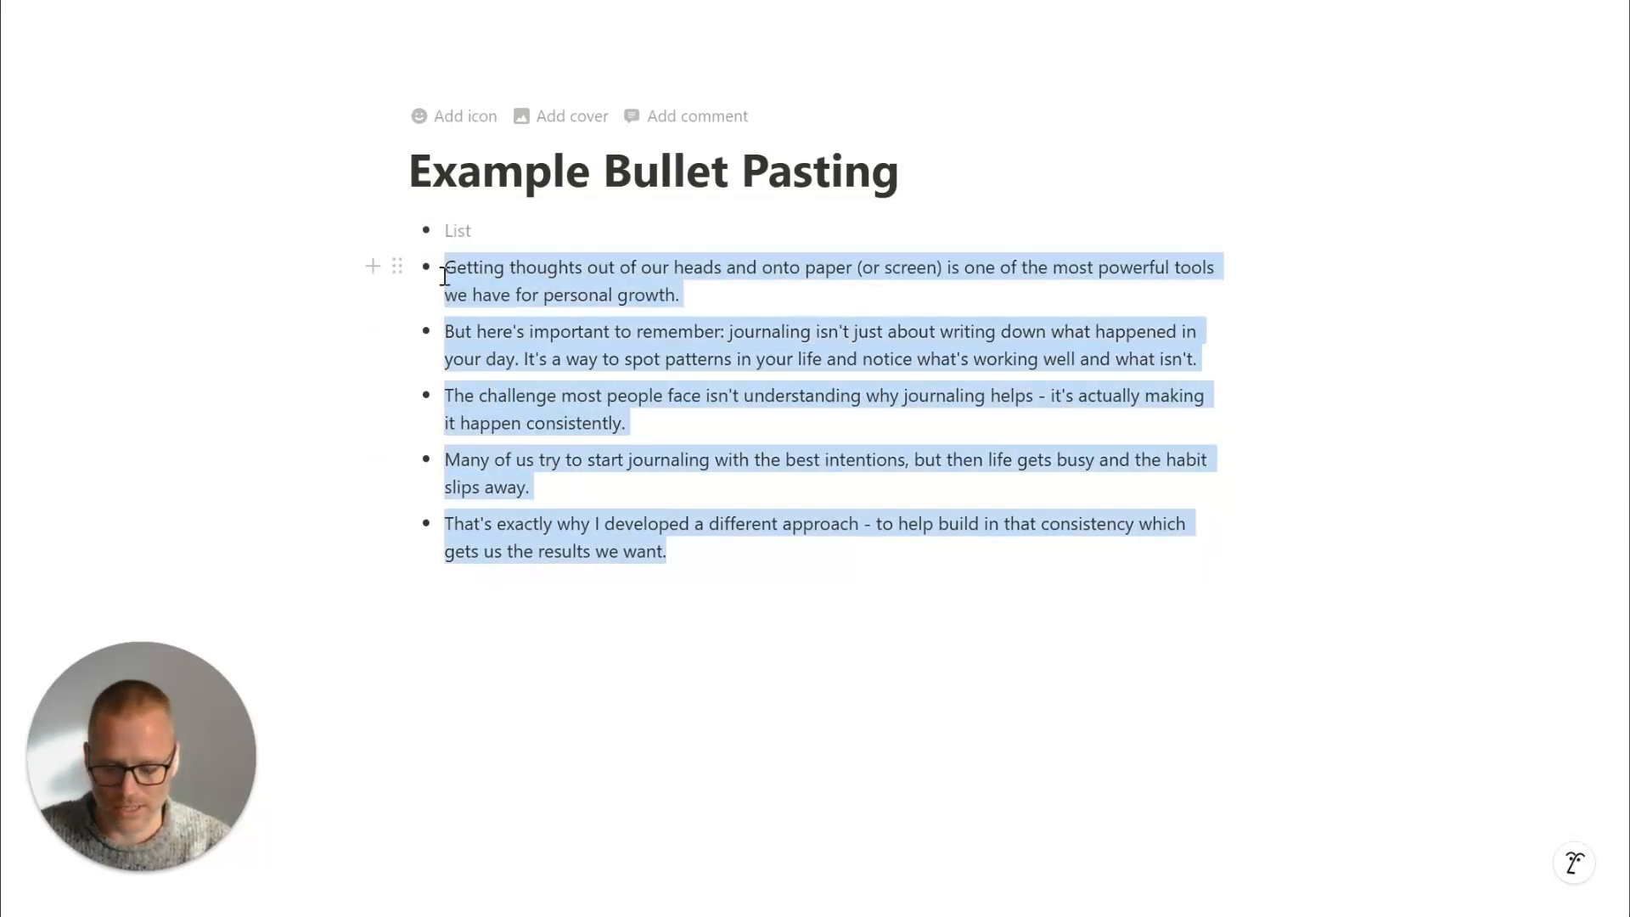
{"action": "key", "text": "Delete"}
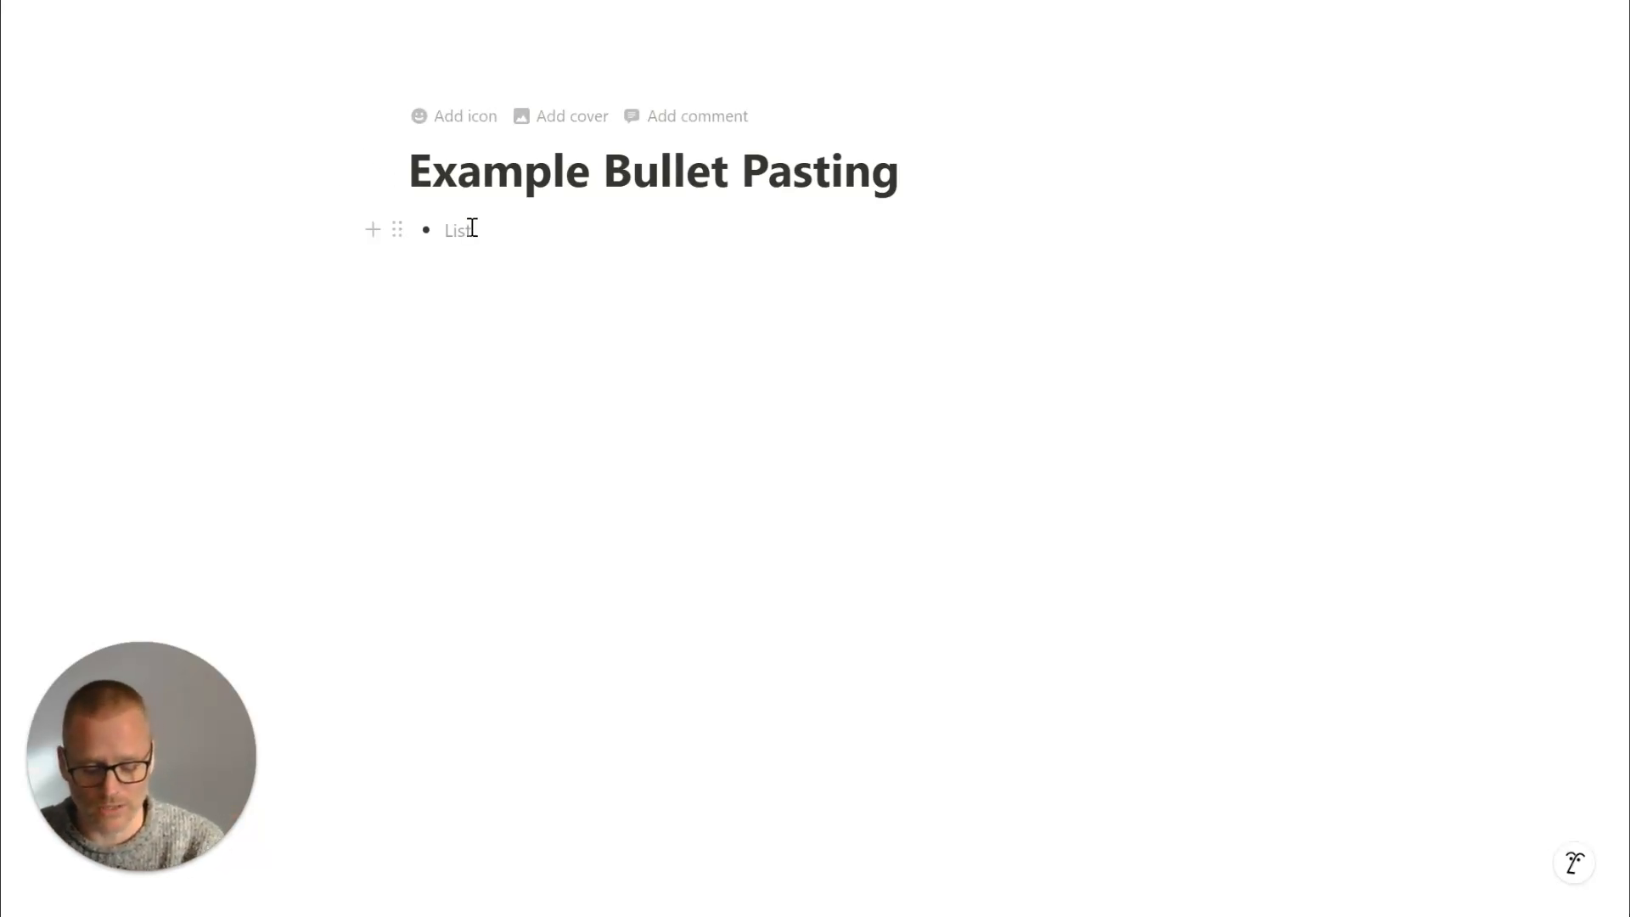
Enter /code inside the empty bullet to bring up the Code block option
{"action": "type", "text": "/"}
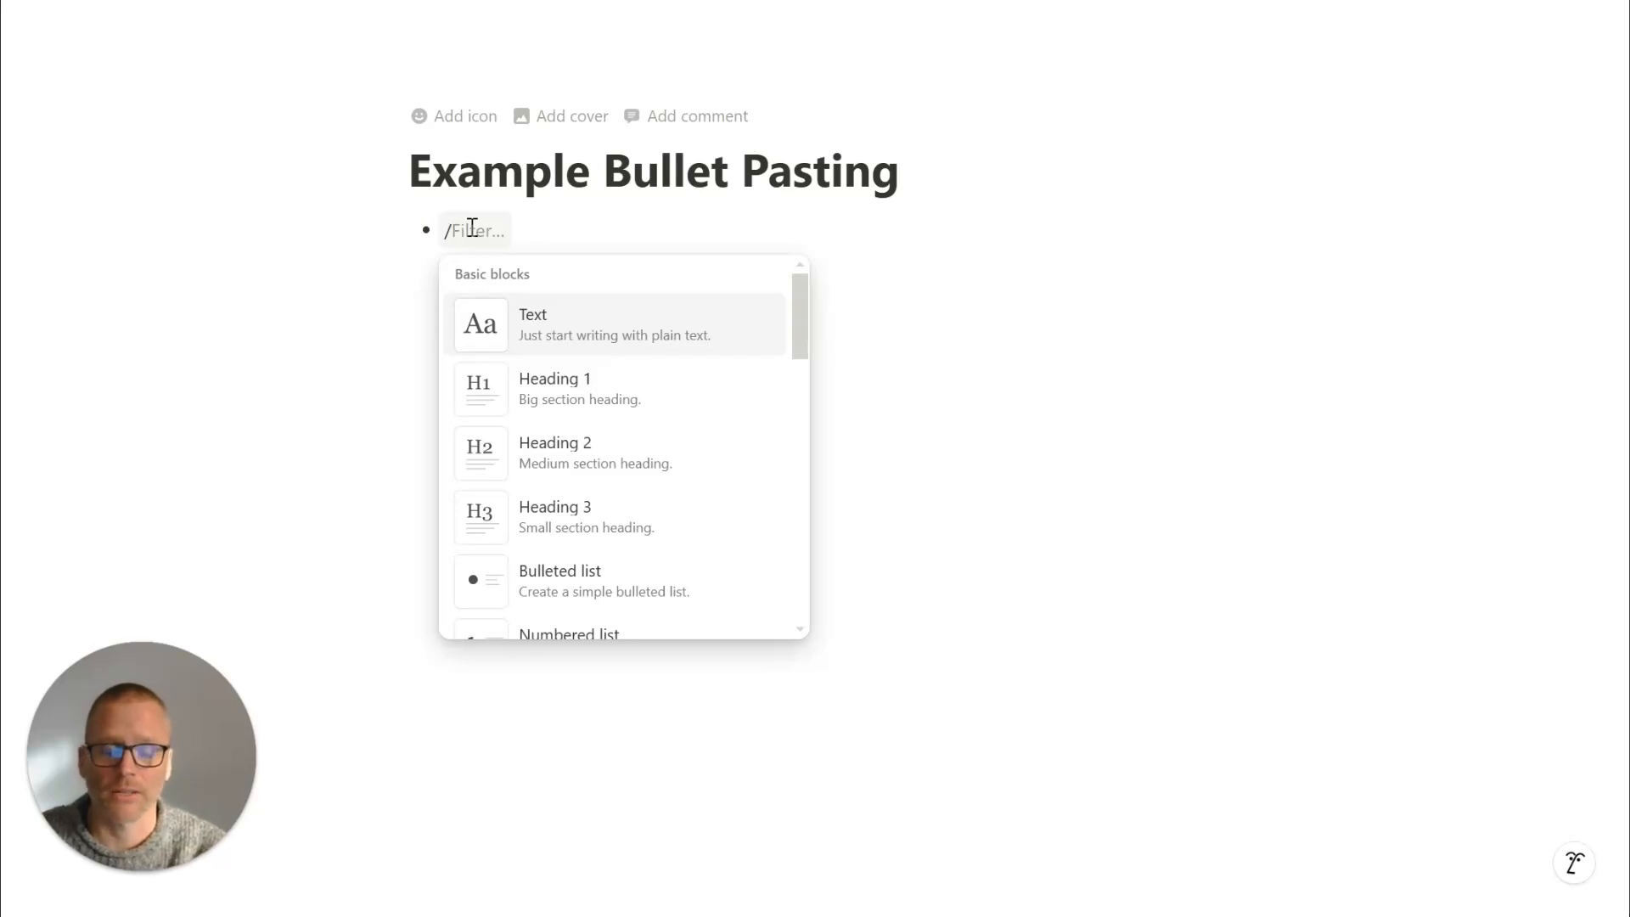
{"action": "type", "text": "code"}
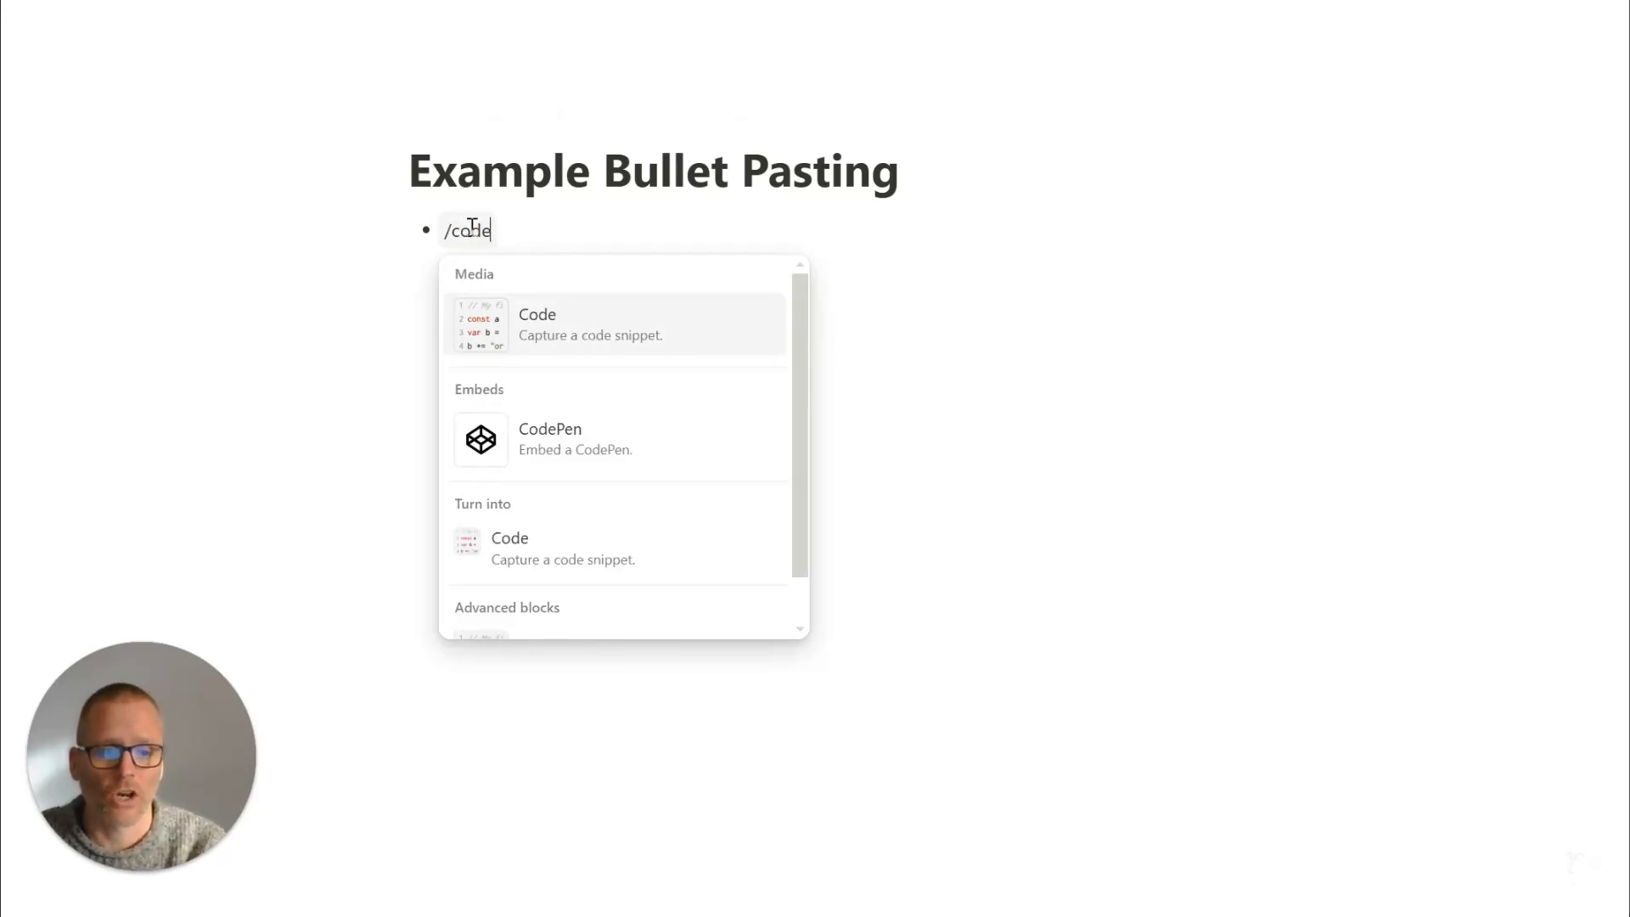
{"action": "mouse_move", "coordinate": [664, 344]}
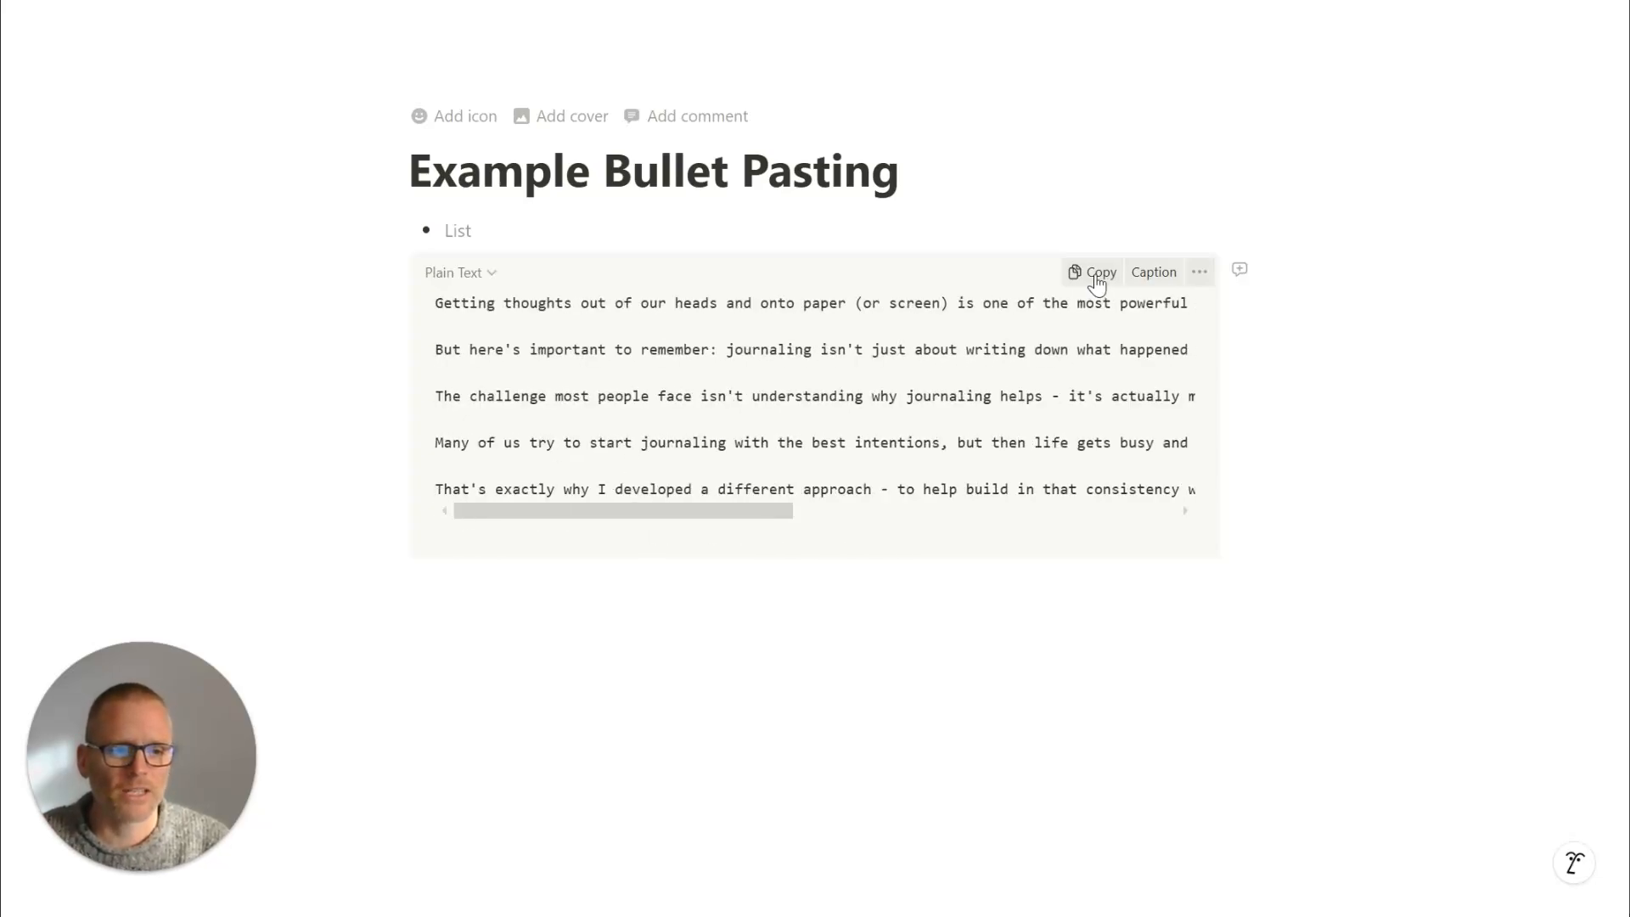
{"action": "left_click", "coordinate": [1092, 272]}
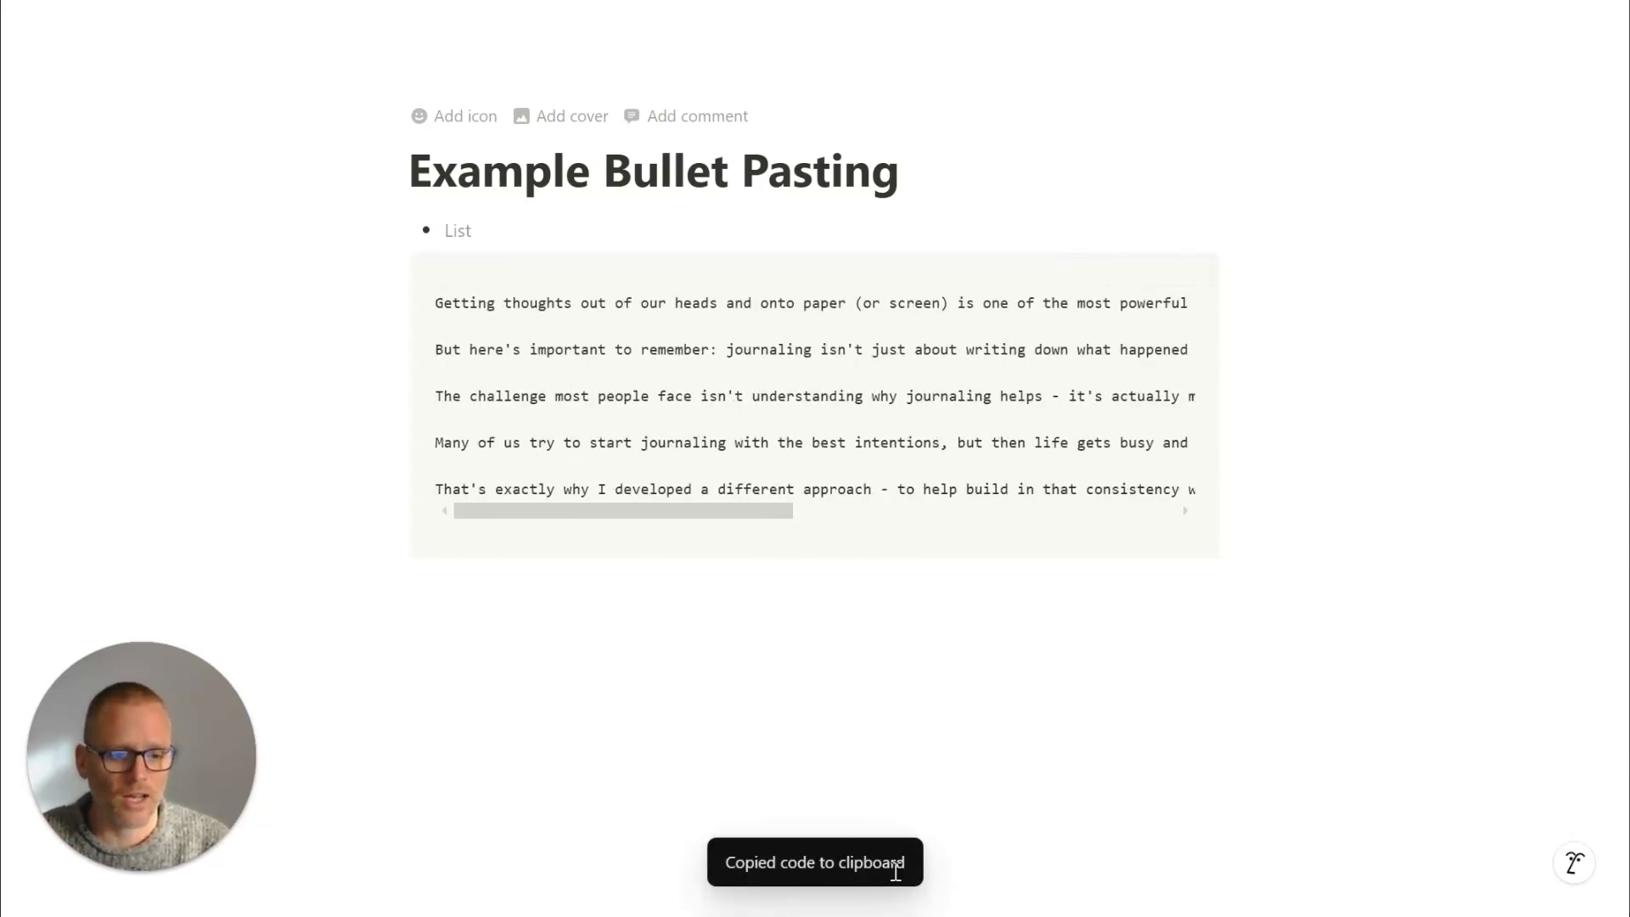
{"action": "left_click", "coordinate": [456, 229]}
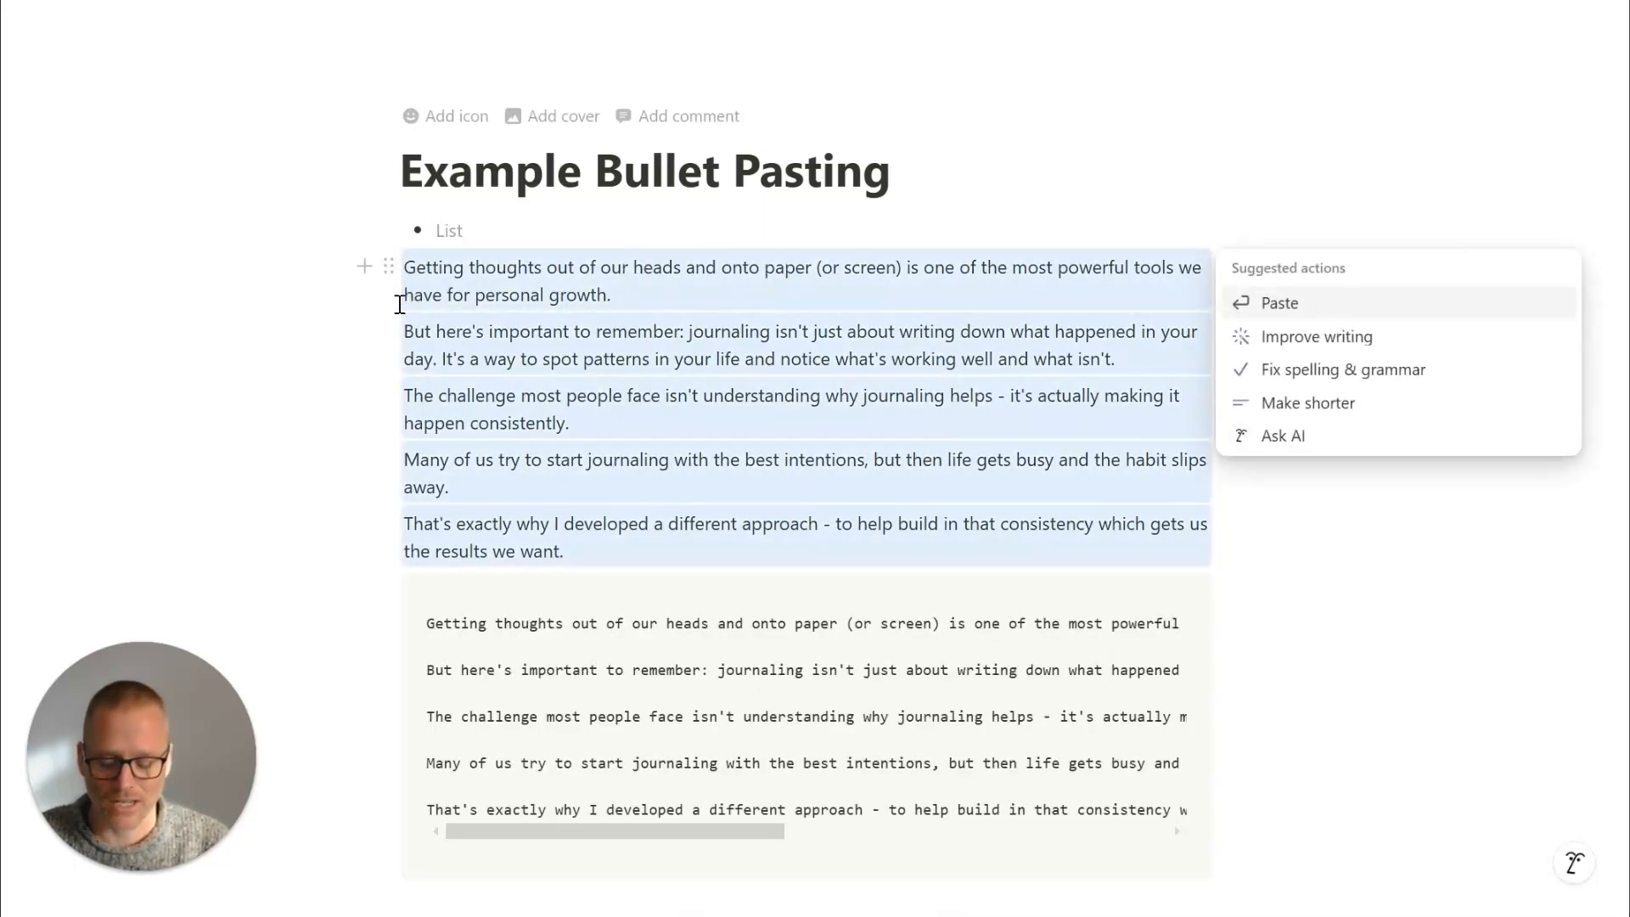
{"action": "left_click", "coordinate": [1279, 302]}
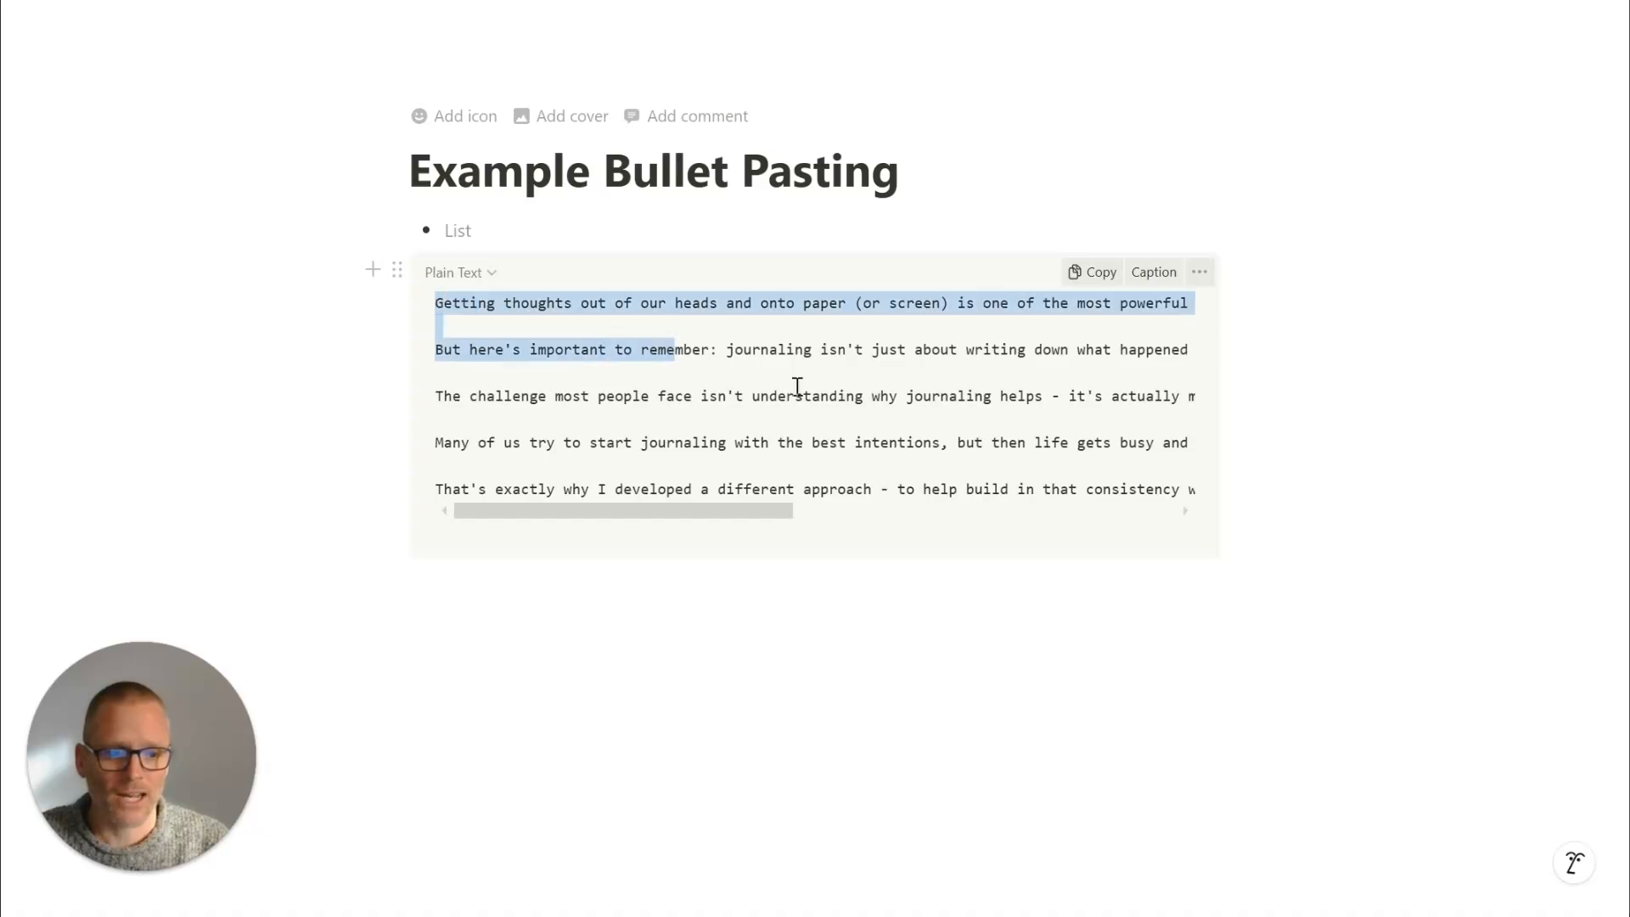